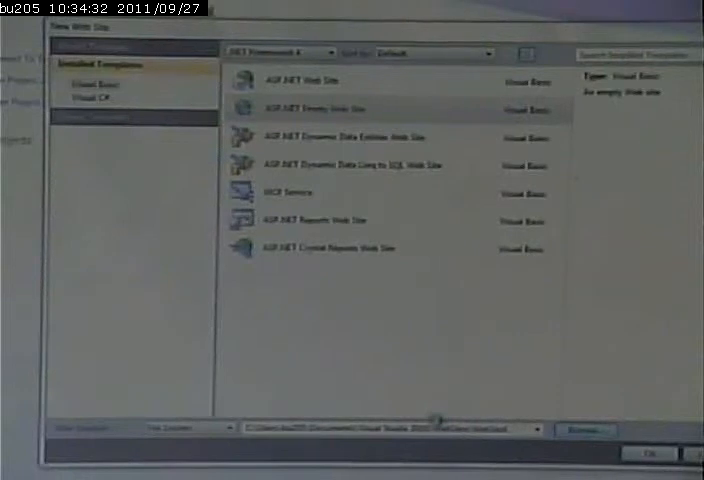
Choose the Desktop as the storage location for the new empty web site
left_click(585, 429)
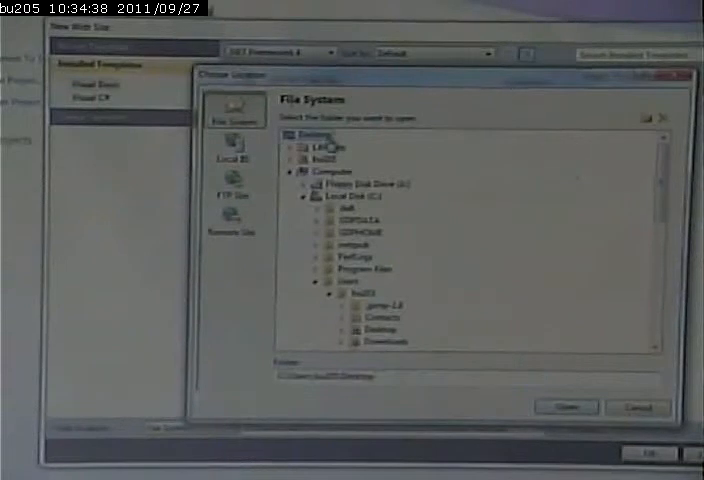
left_click(340, 378)
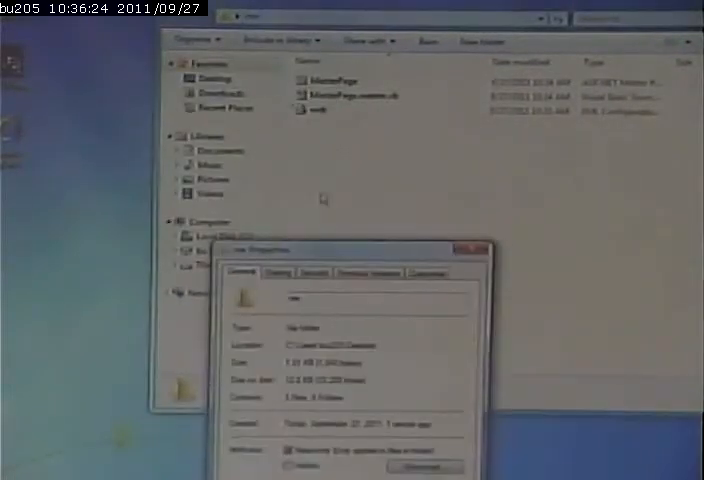
Show extensions for known file types in Folder Options, then open MasterPage.master
left_click(278, 272)
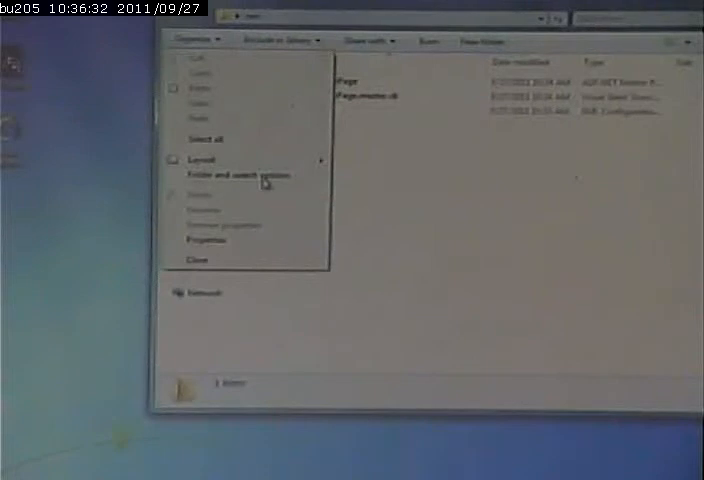
left_click(232, 175)
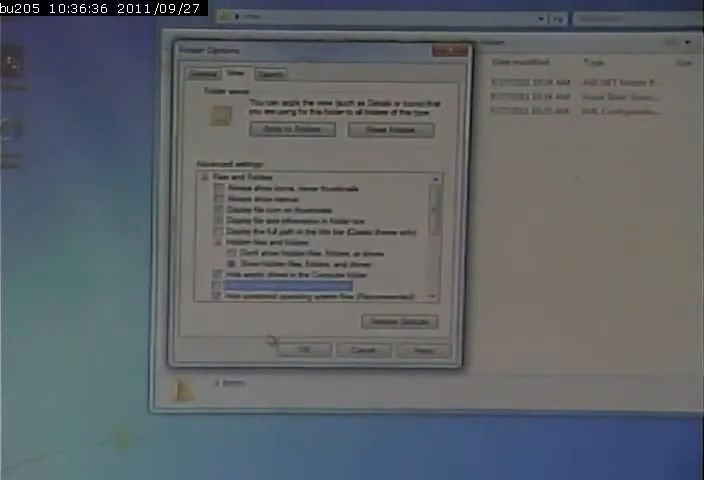
left_click(302, 349)
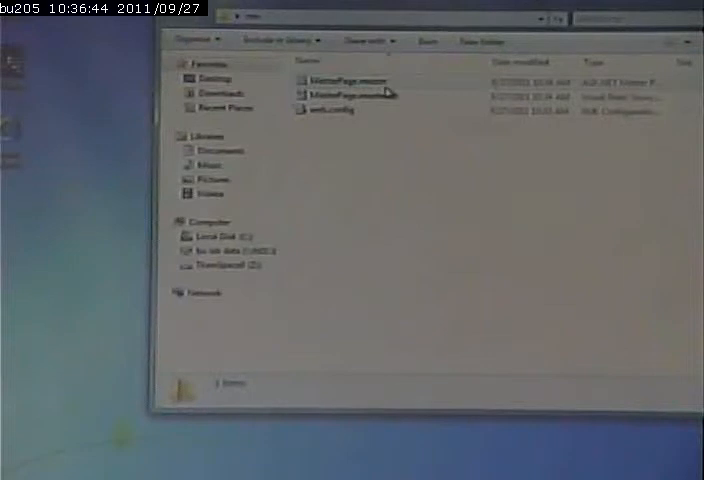
double_click(345, 80)
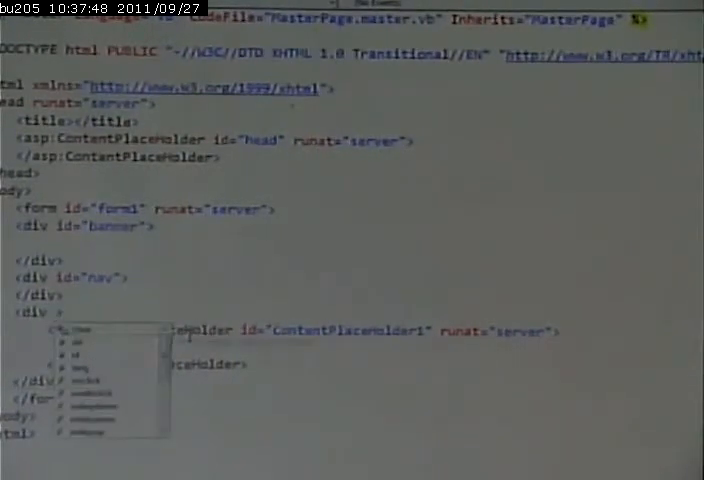
Give the placeholder-wrapping third div the attribute id="content"
key("Escape")
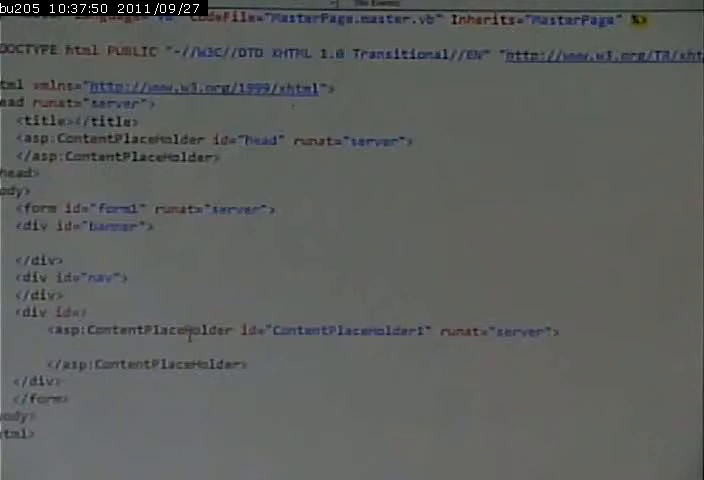
type("content\">")
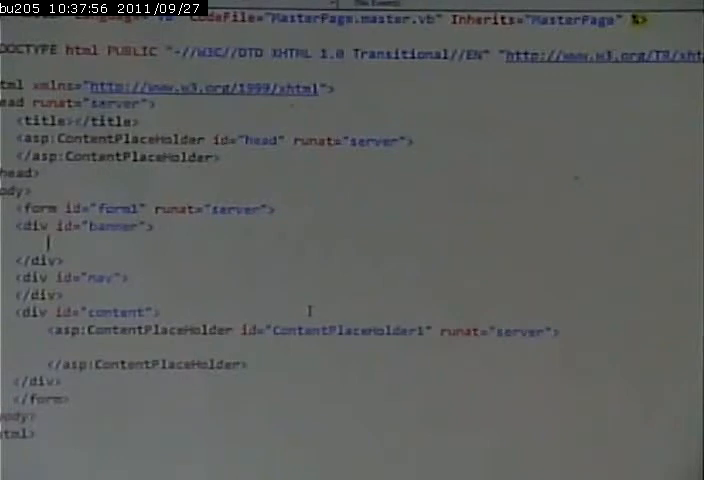
Add an h1 'Mike Zellers' and an h2 'My Website' inside the banner div
type("<h1>Mike Zell</h1>")
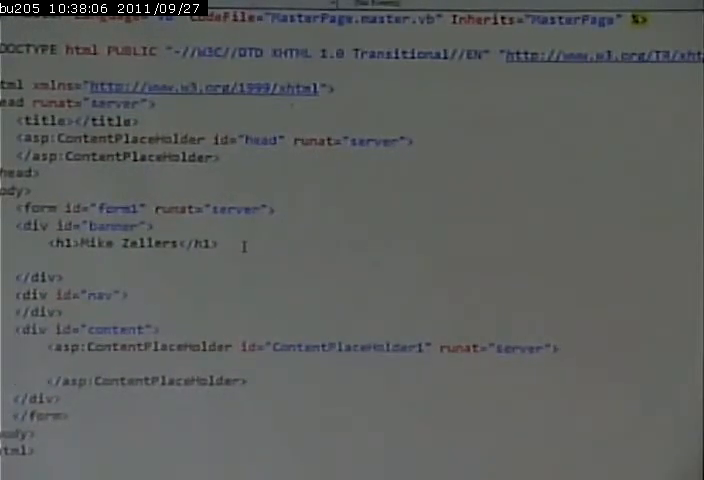
type("<h2></h2>")
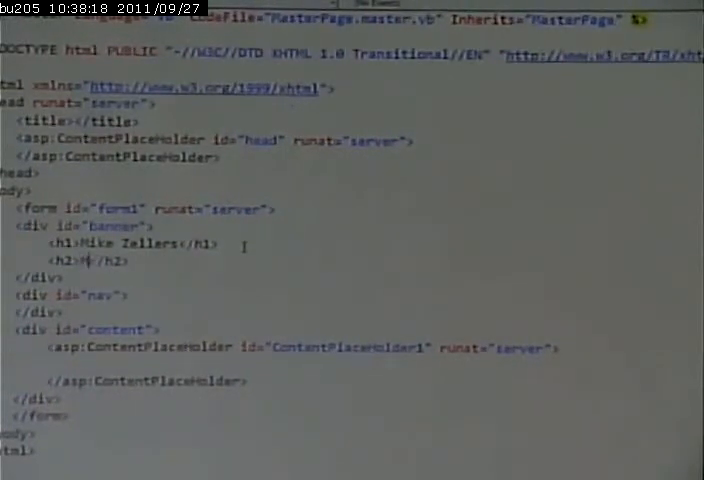
type("My Website")
type("<ul>")
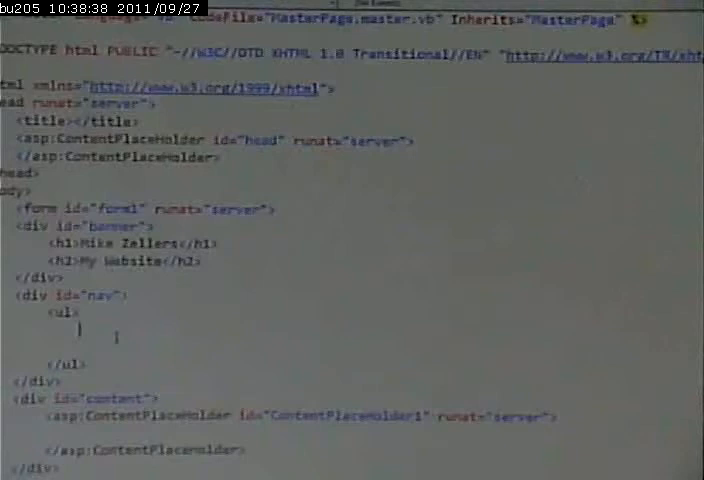
Add a Home list item linking to default.aspx in the nav list
type("<li><a href=\"default.aspx\">Home</a></li>")
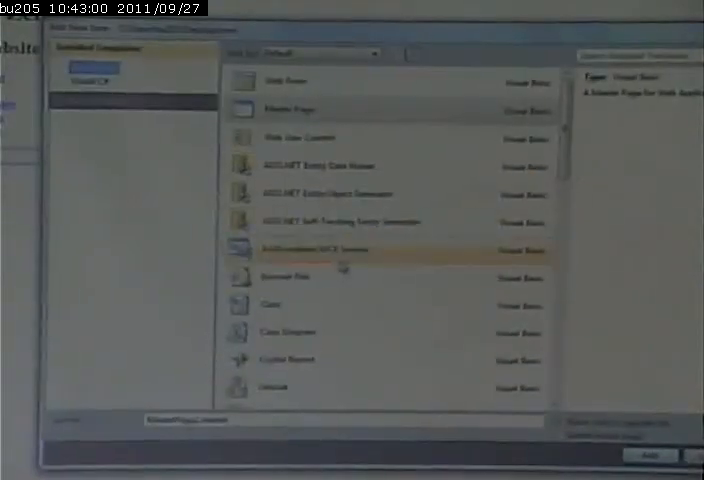
left_click(350, 304)
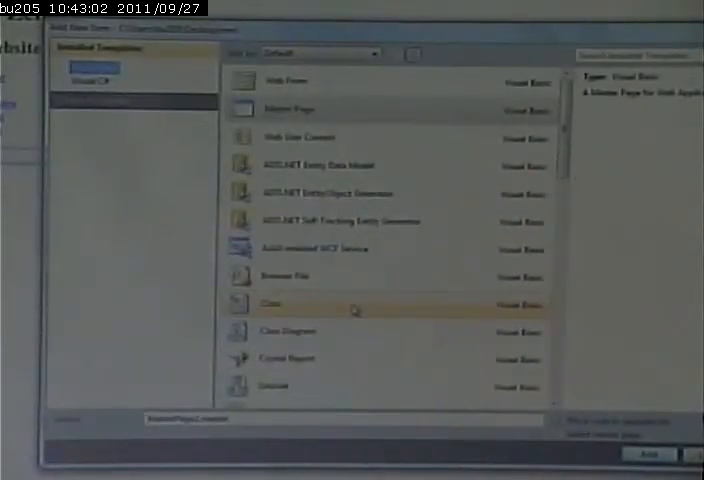
scroll("down", 3)
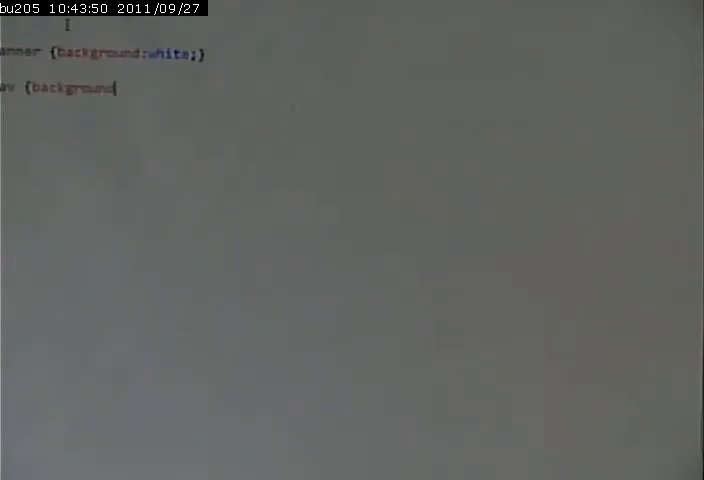
Give the nav rule a #aaaaaa background and close the rule
type("#aaaaaa}")
left_click(350, 6)
type("ont-family: Helvetica, Arial, san")
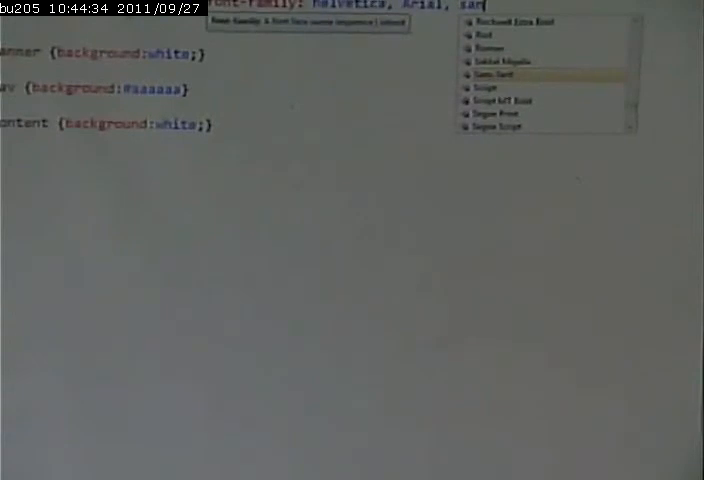
End the font list with Sans-Serif, make the banner 100% wide, and start nav's width
left_click(496, 75)
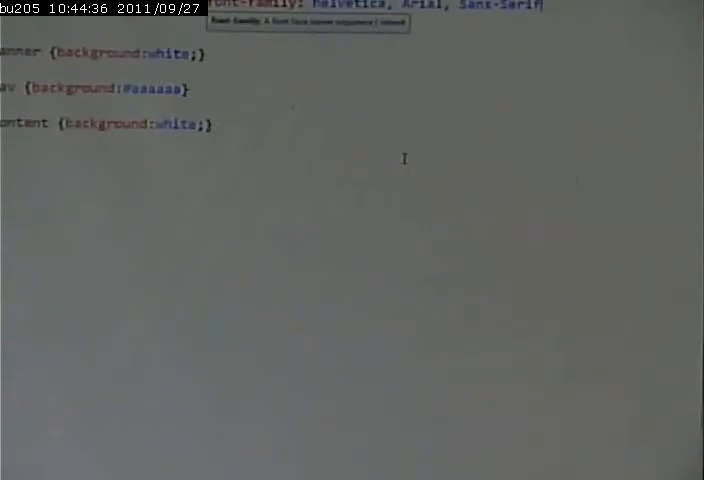
type(";width:")
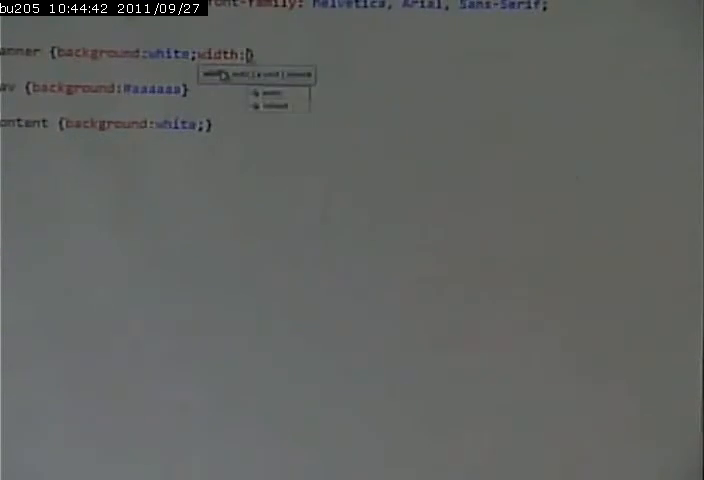
type("21")
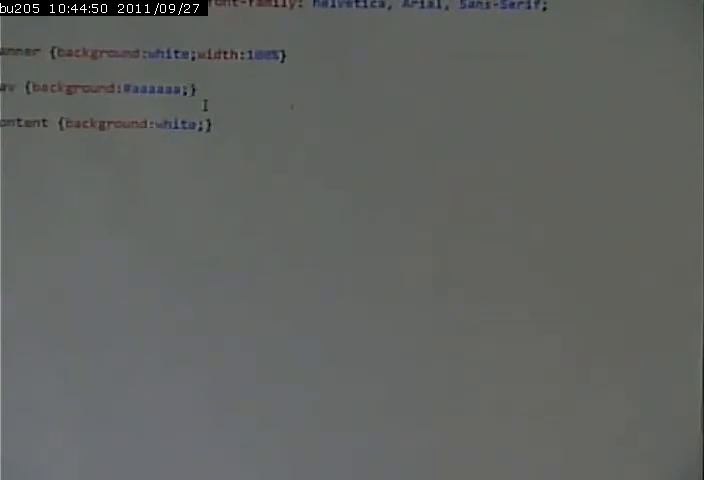
type("width:")
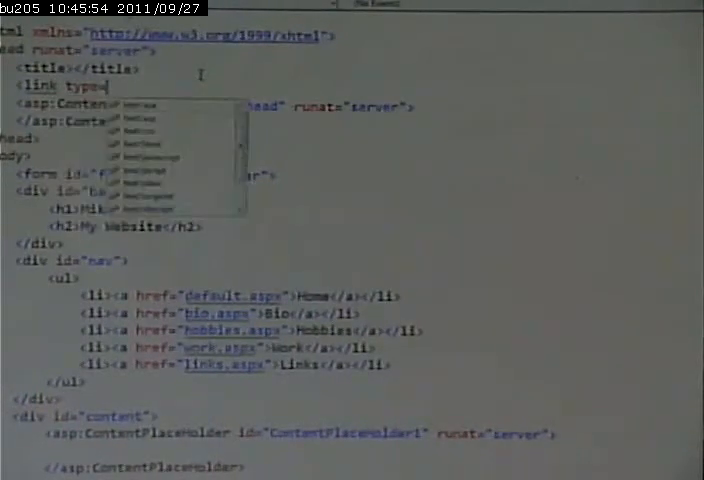
Add a text/css Stylesheet link pointing to StyleSheet.css in the master page head
type("text/css\"")
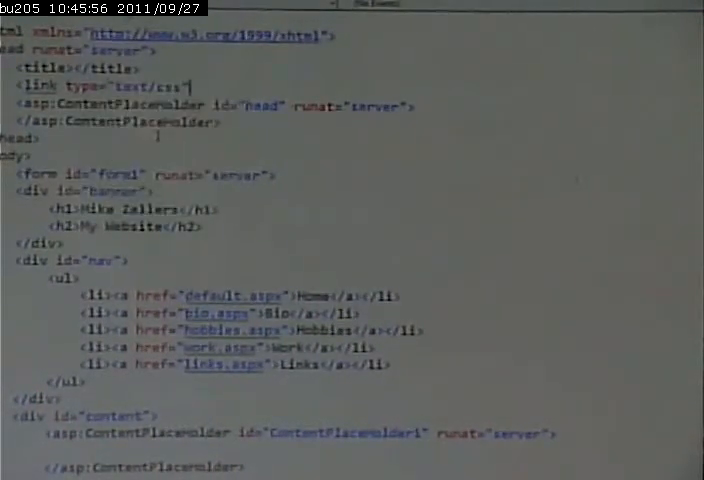
type("rel=\"S")
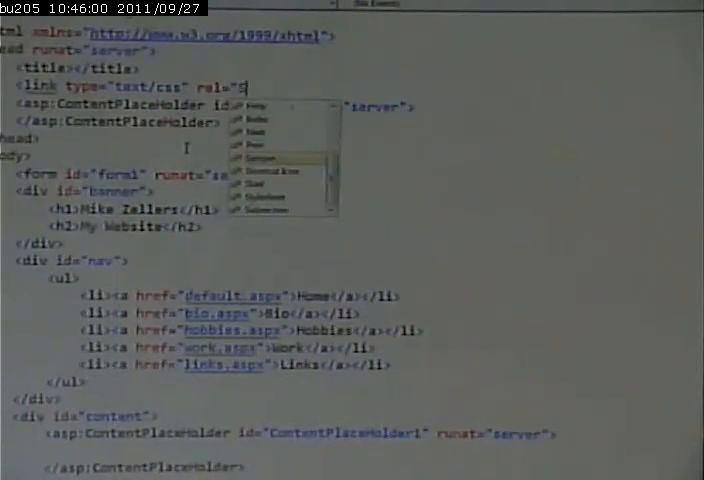
left_click(270, 158)
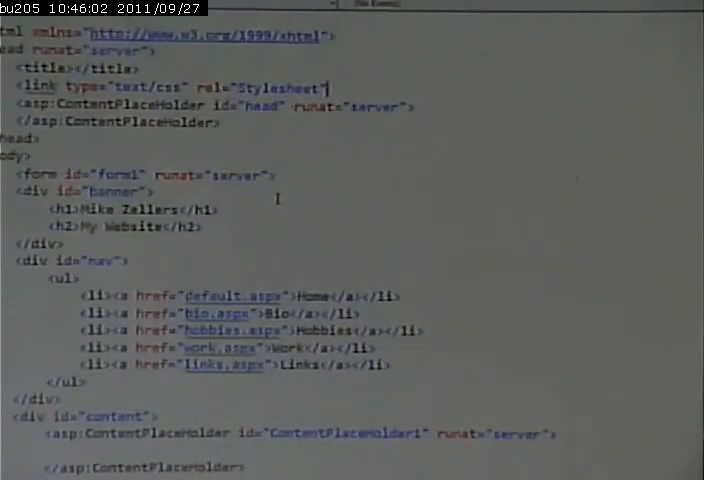
type("href=\"")
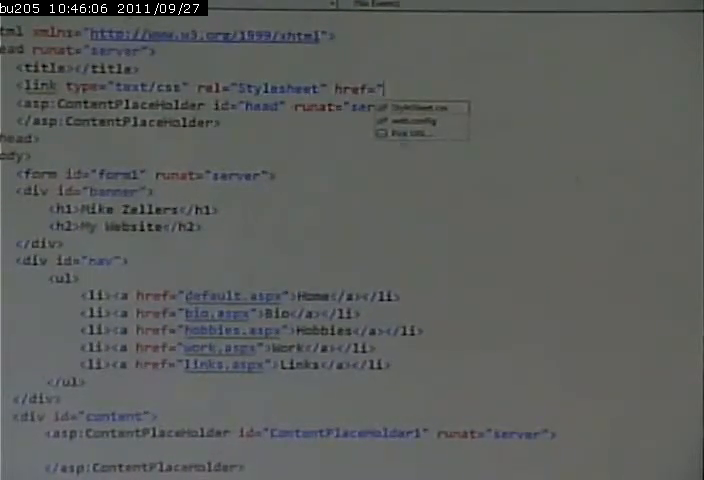
left_click(401, 106)
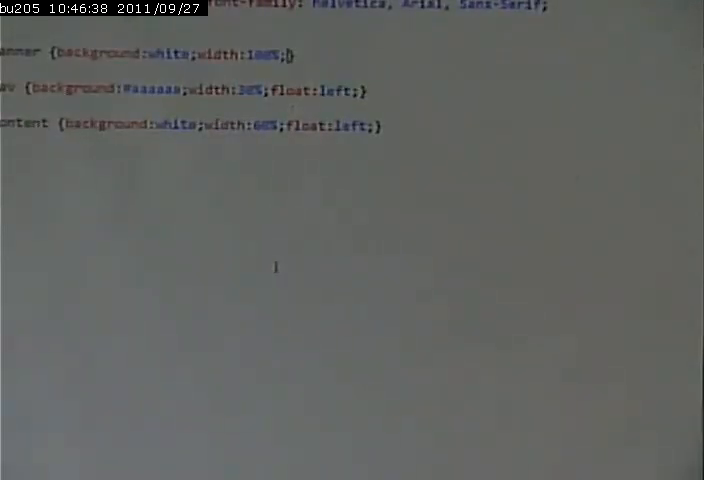
Give the banner a 10px margin, then run the site with debugging enabled
type("margin:10px;")
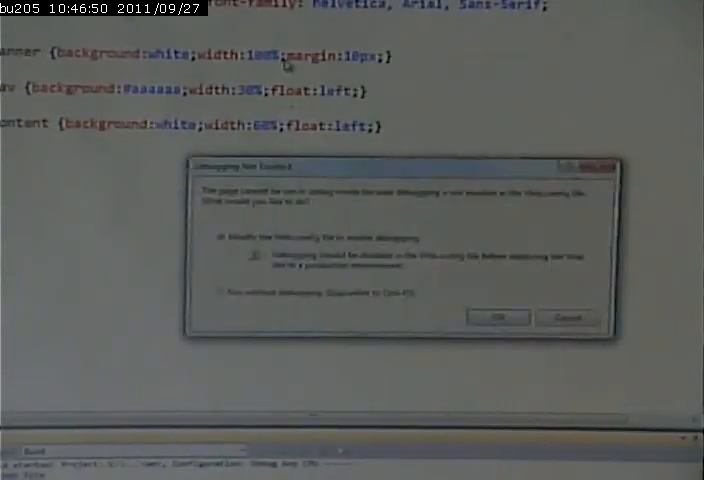
left_click(497, 317)
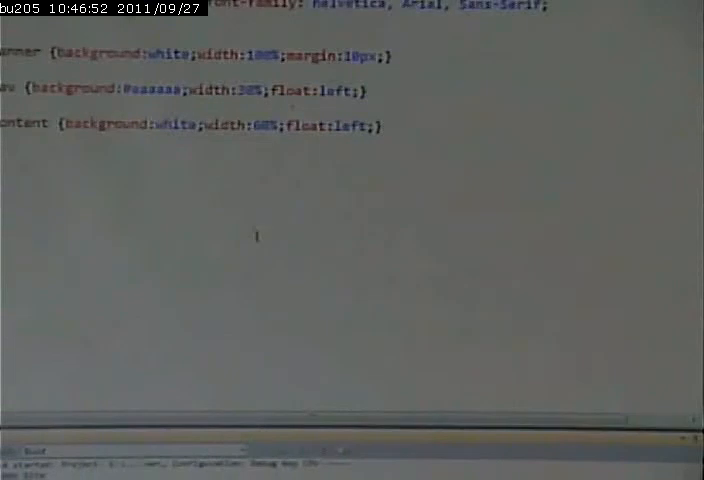